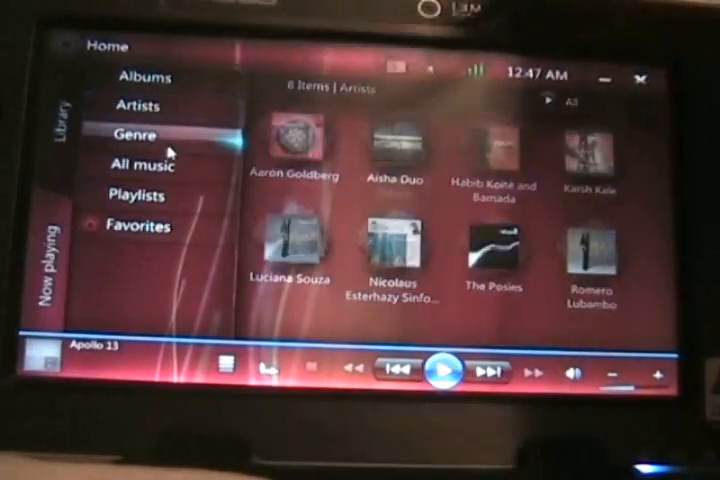
Play Karsh Kale's 'One Step Beyond' from the All music list.
click(151, 165)
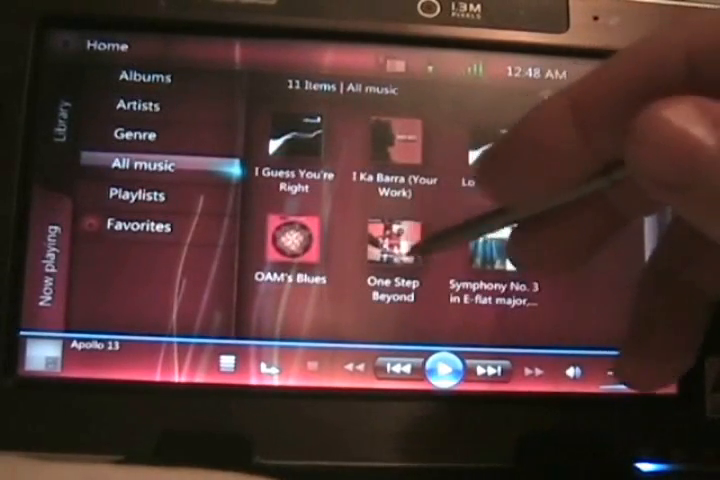
click(390, 250)
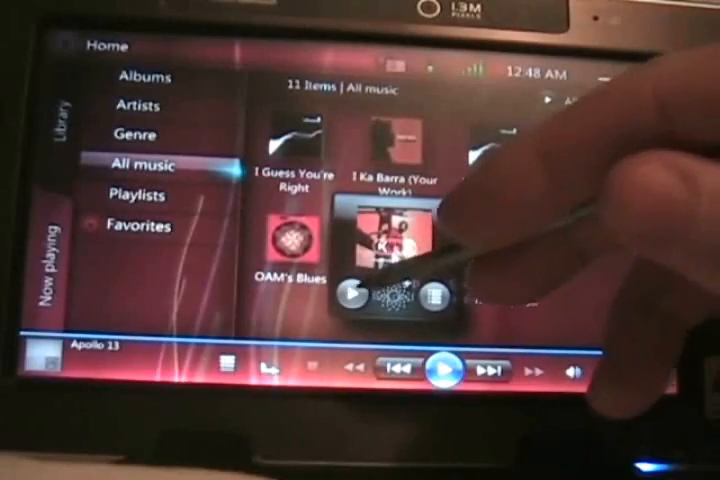
click(375, 245)
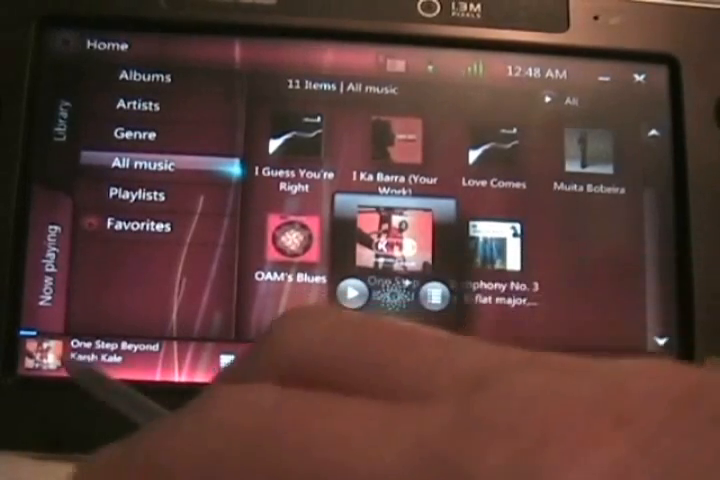
Close the song's play options and browse the library by Albums and Genre.
click(351, 289)
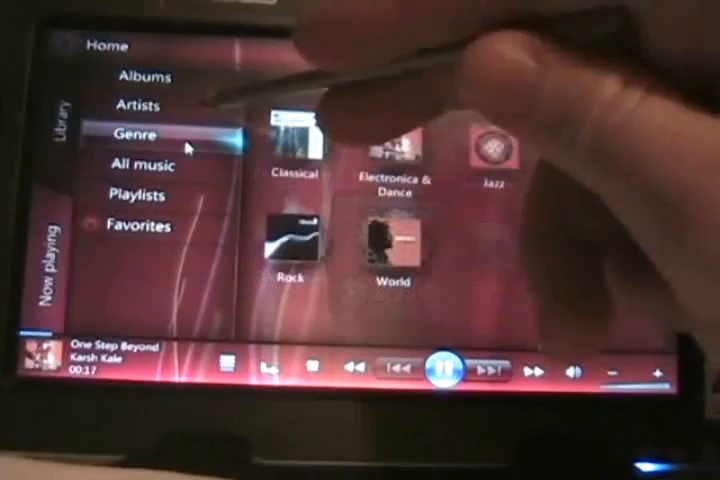
click(145, 75)
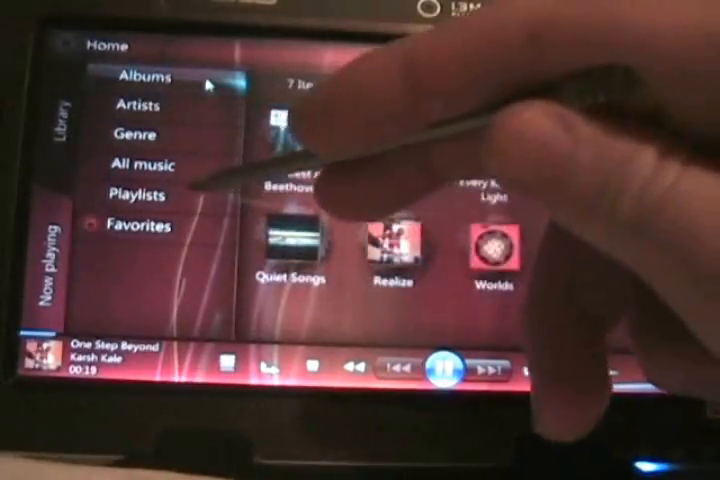
click(138, 193)
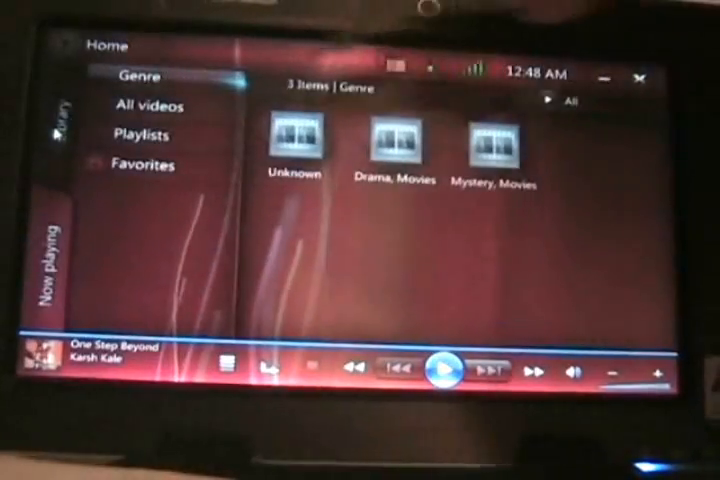
Play the 'Bear' clip from the All videos list in its preview.
click(148, 106)
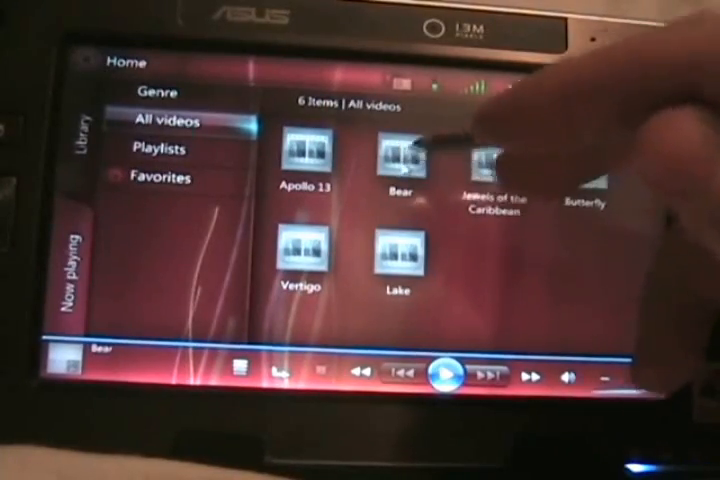
click(398, 165)
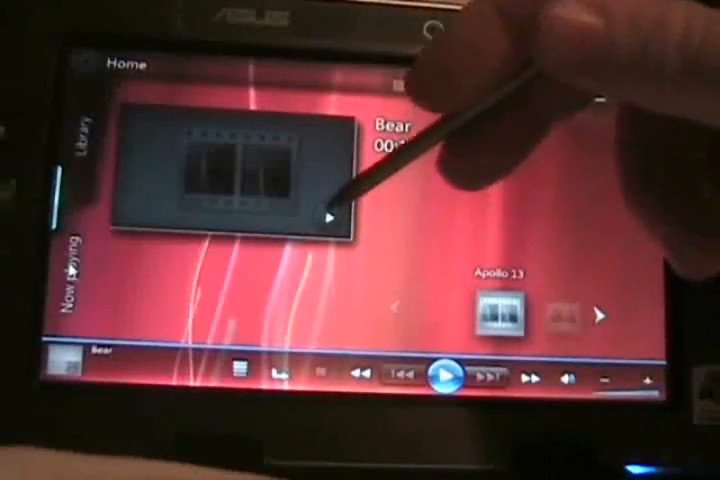
click(438, 375)
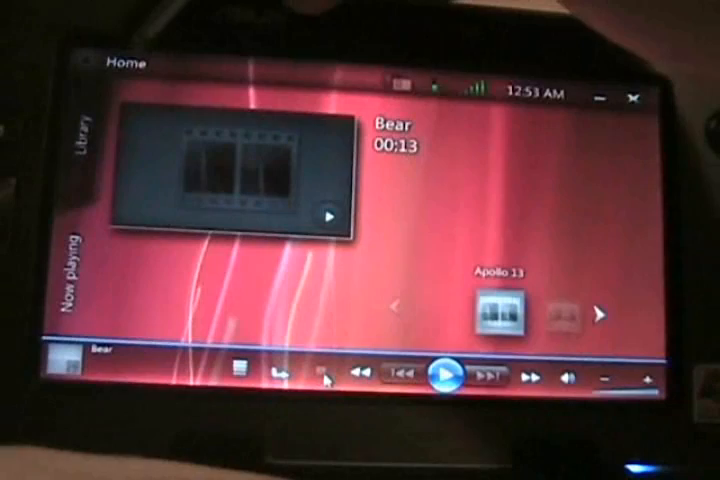
From Home, open the Oryx Antelope picture collection and view the antelope full screen.
click(130, 63)
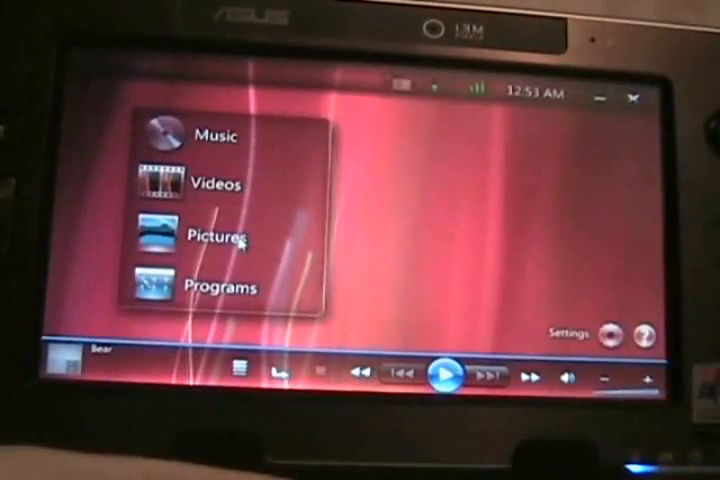
click(214, 237)
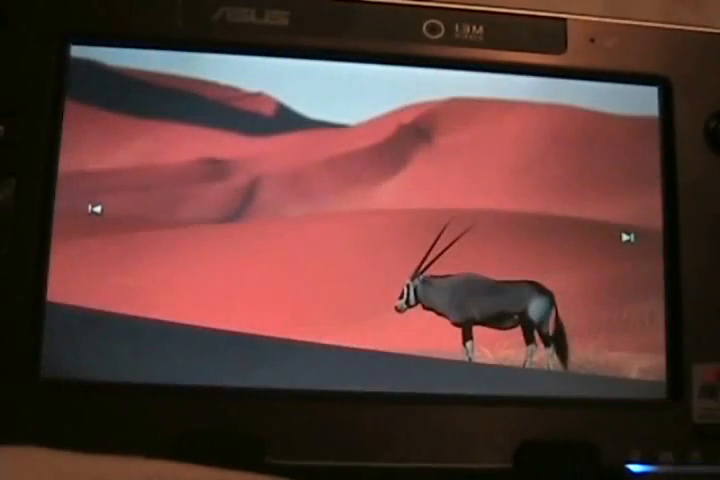
click(627, 229)
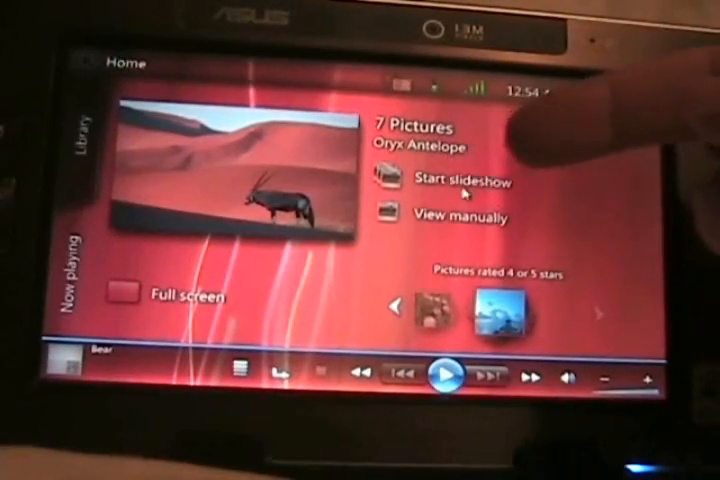
Start a picture slideshow, browse pictures by tag, open Mountaintop, and return Home.
click(460, 181)
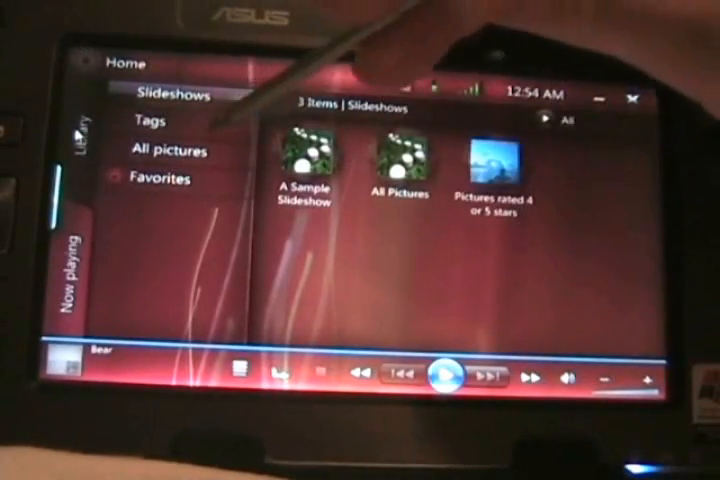
click(148, 120)
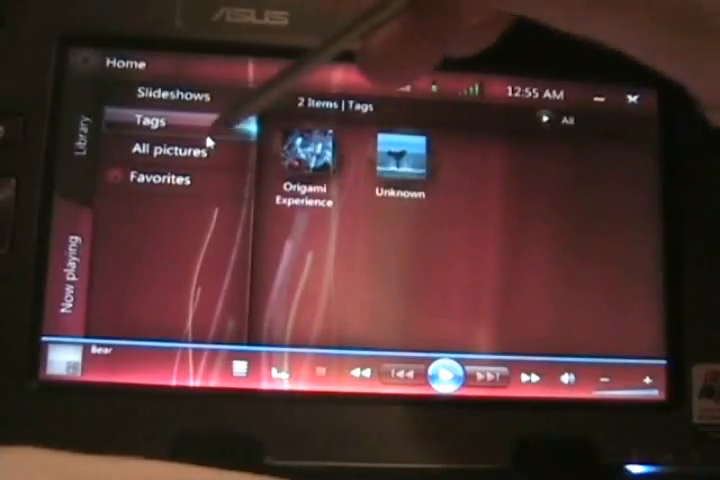
click(170, 151)
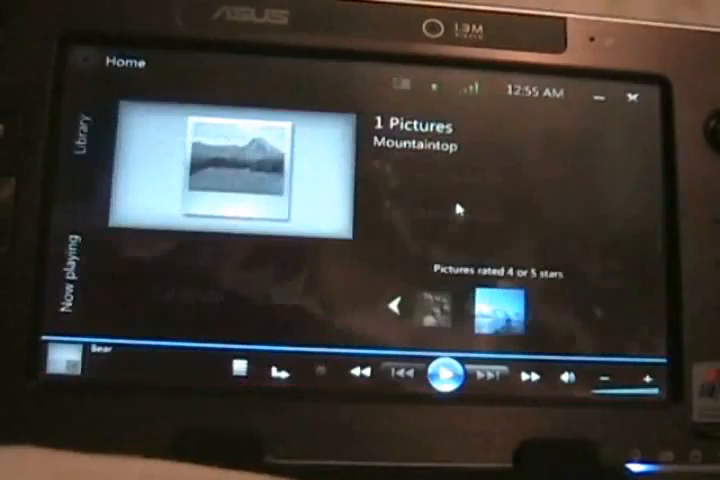
double_click(240, 165)
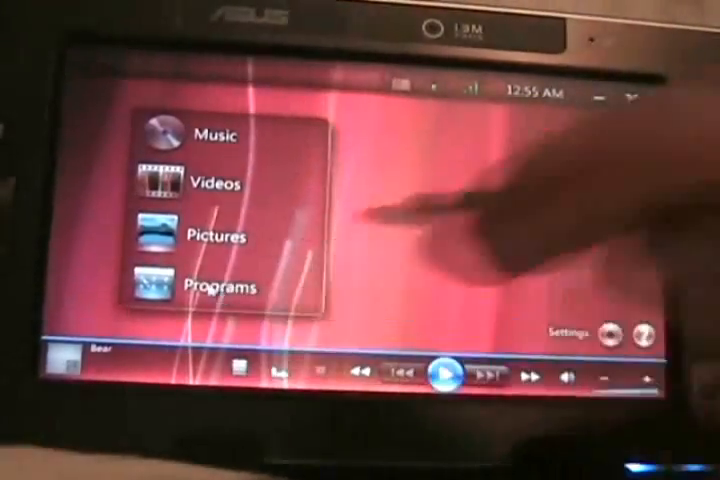
click(224, 287)
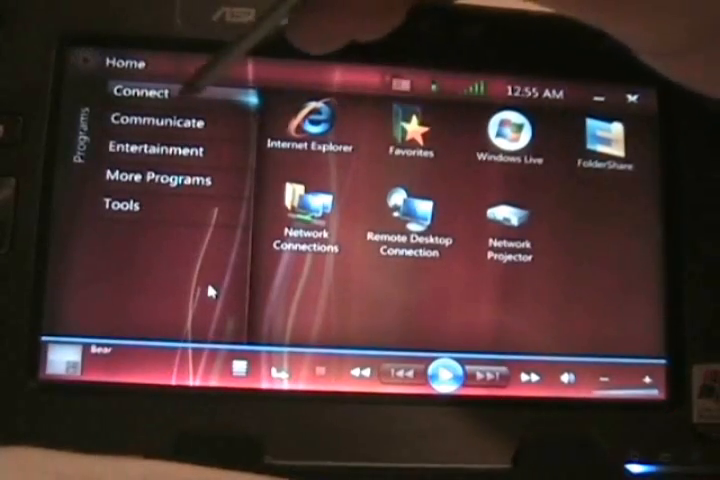
click(155, 120)
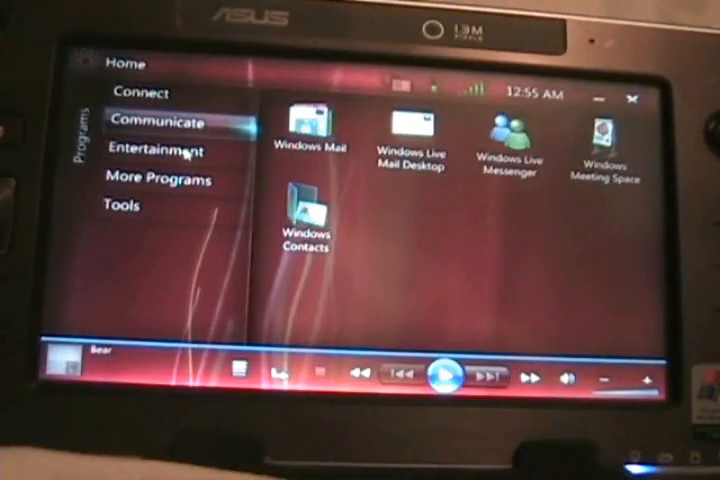
click(156, 149)
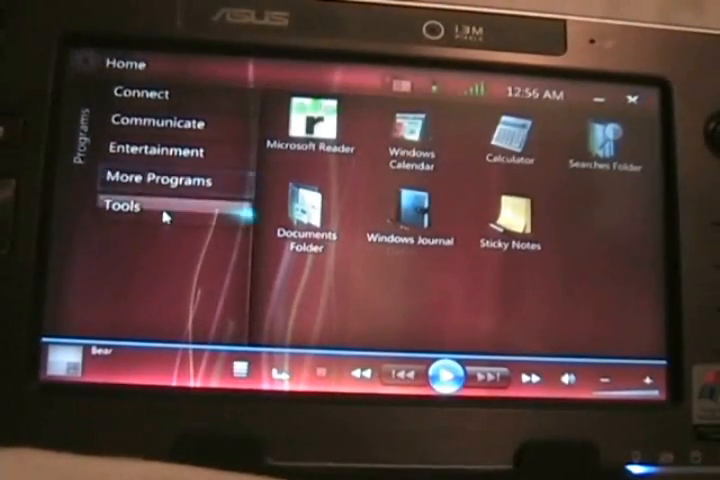
click(122, 205)
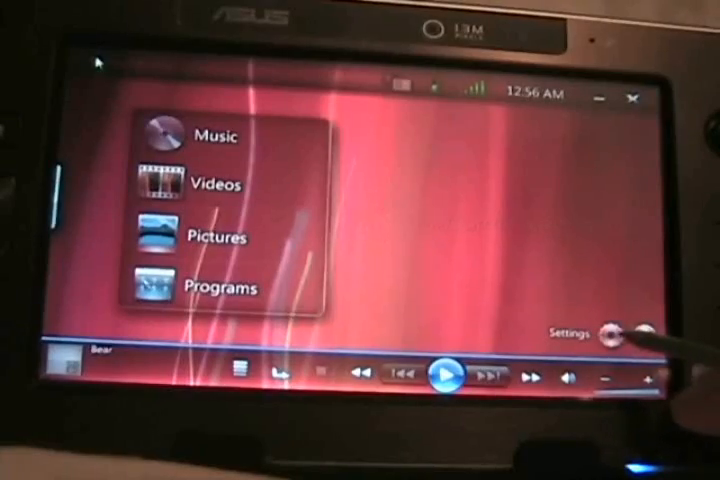
Try preset backgrounds in Appearance settings and choose the blue swirl.
click(613, 332)
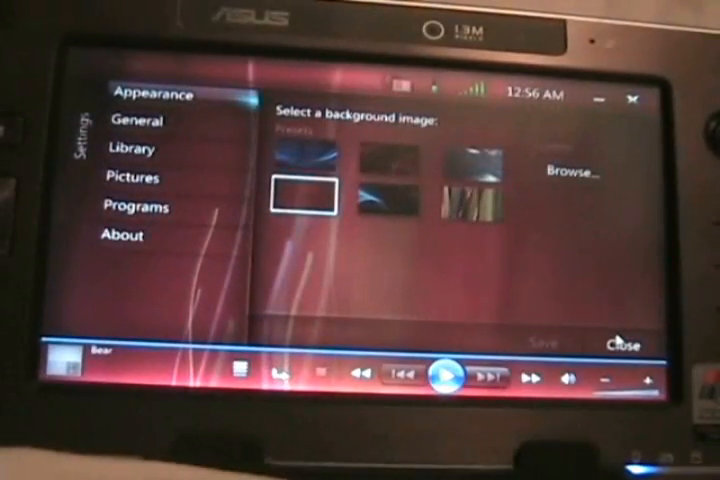
click(390, 175)
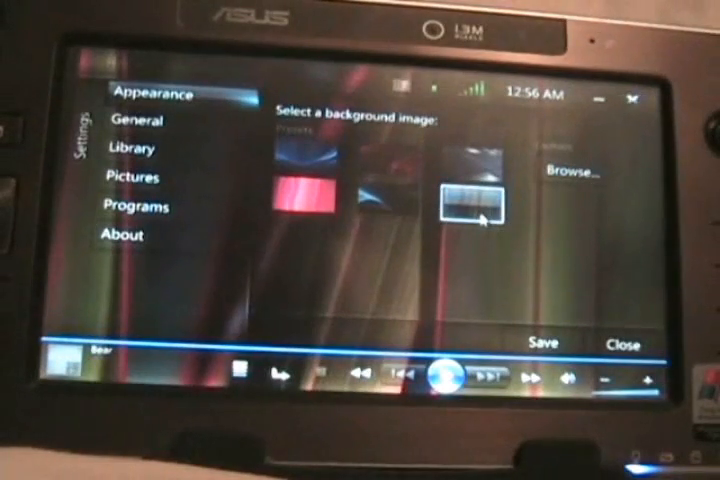
click(310, 165)
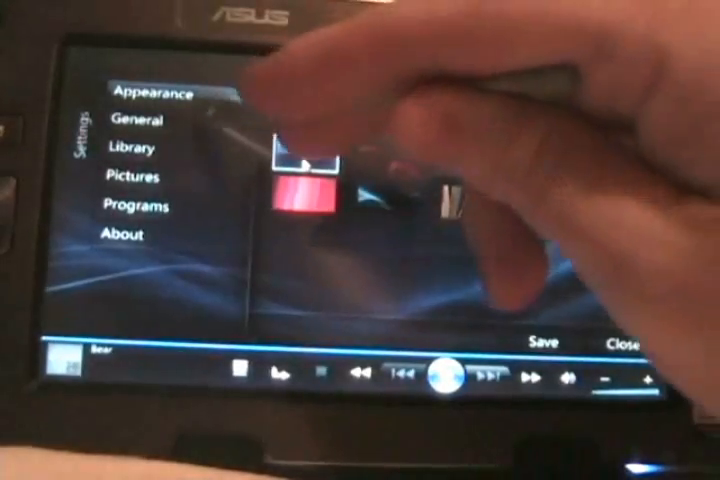
Browse the General, Library and picture slideshow settings pages.
click(140, 120)
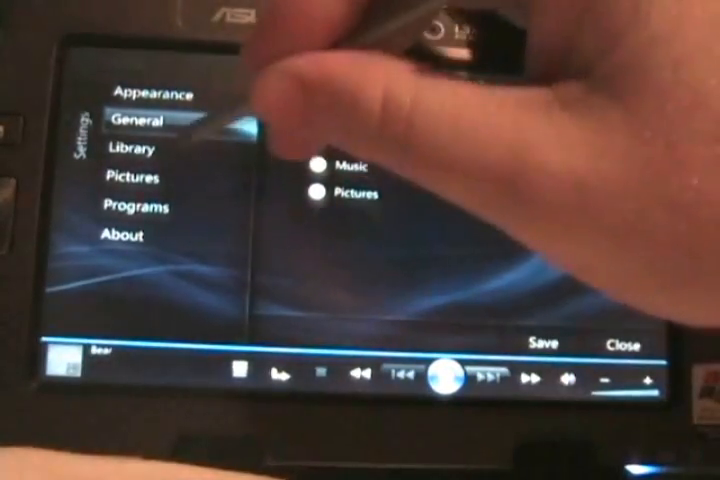
click(135, 150)
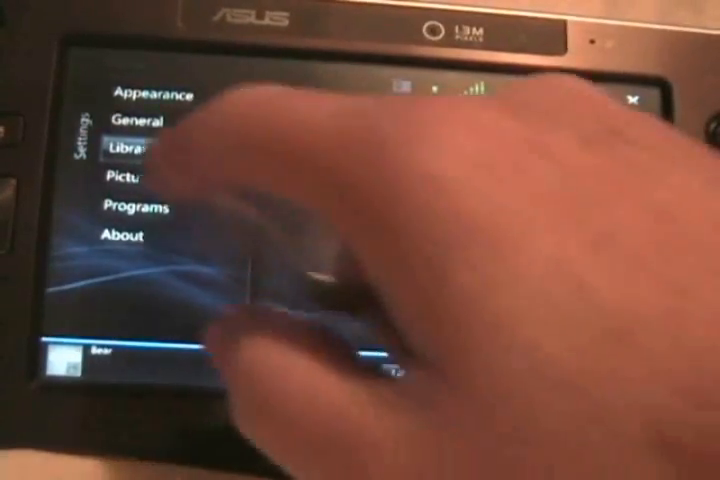
click(135, 178)
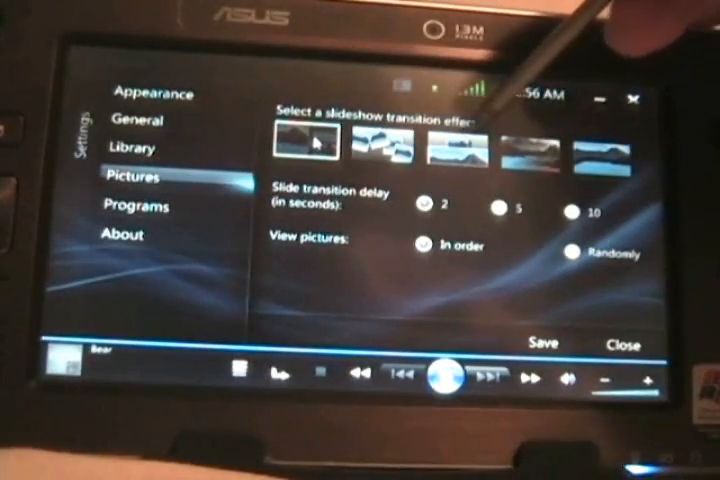
Review the slideshow transition effect options, then go to the Programs settings page.
click(595, 155)
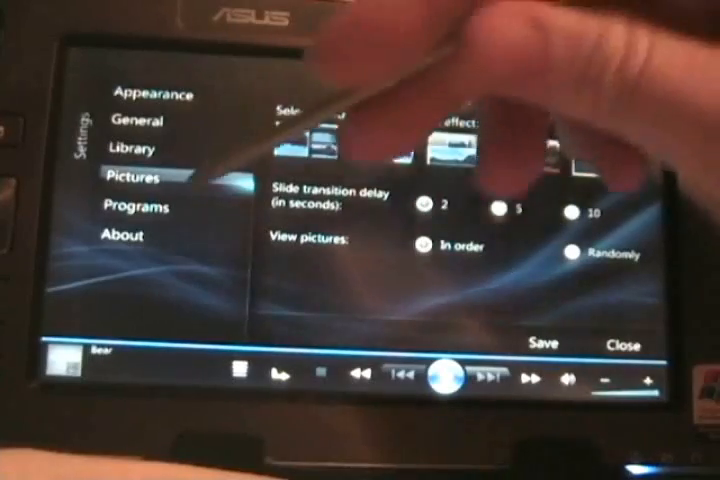
click(135, 208)
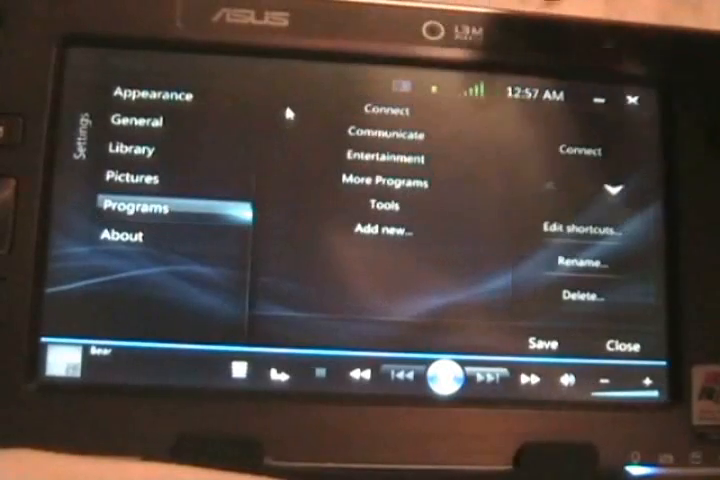
Cancel adding a new program category and view the About page showing version 1.0.
click(385, 228)
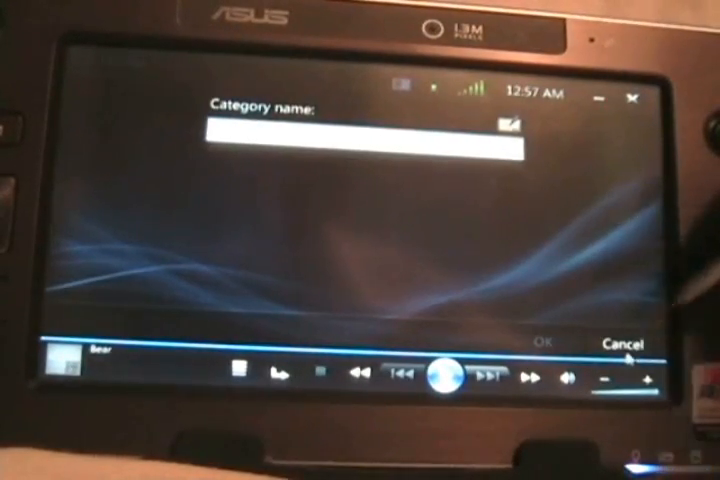
click(618, 344)
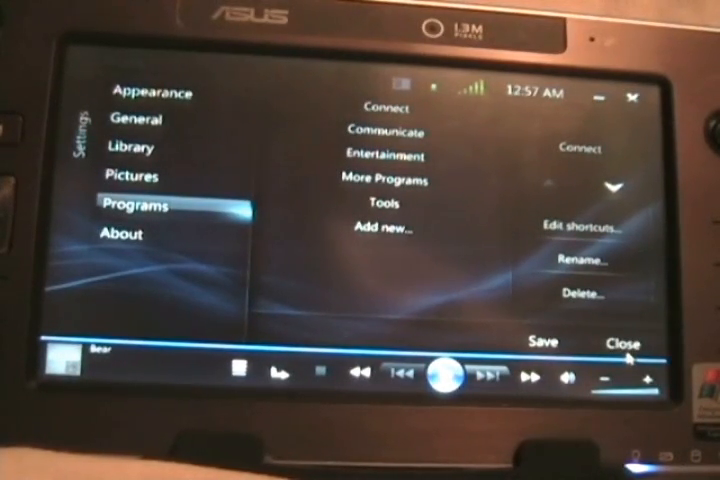
click(122, 235)
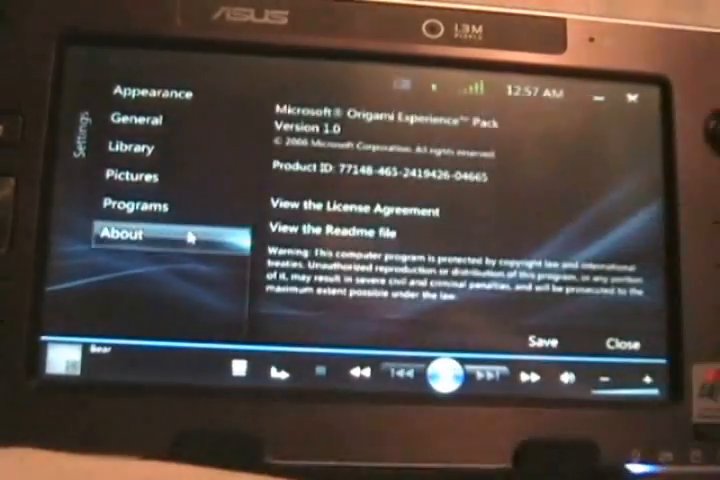